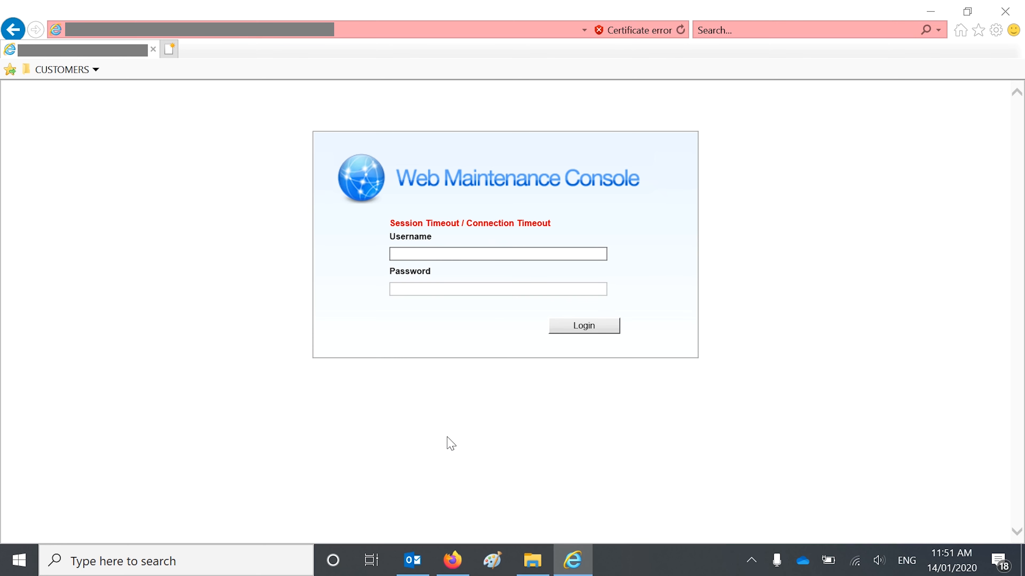
Enter the INSTALLER username and password on the console login page
text(INSTALLER)
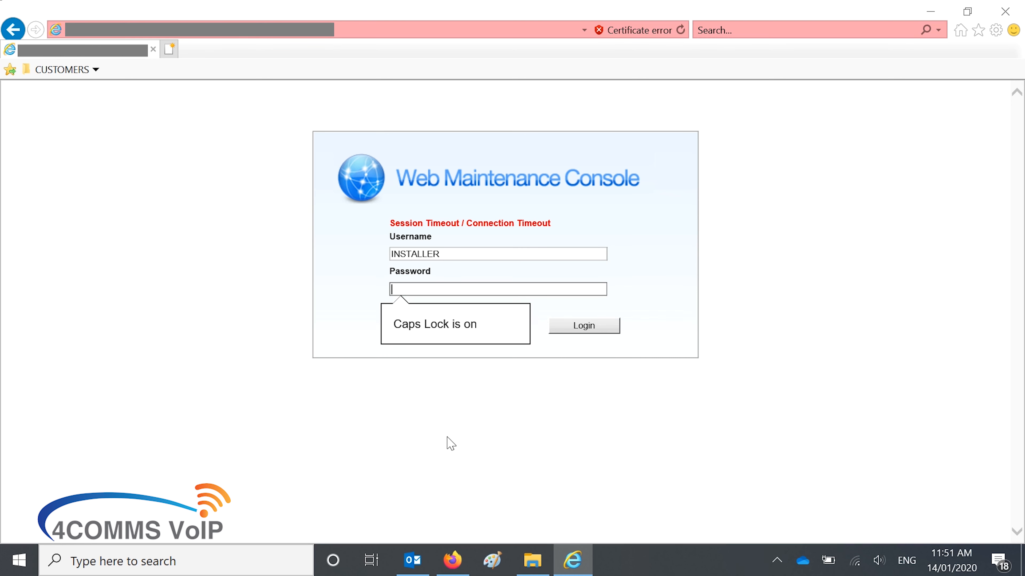
text(•••••)
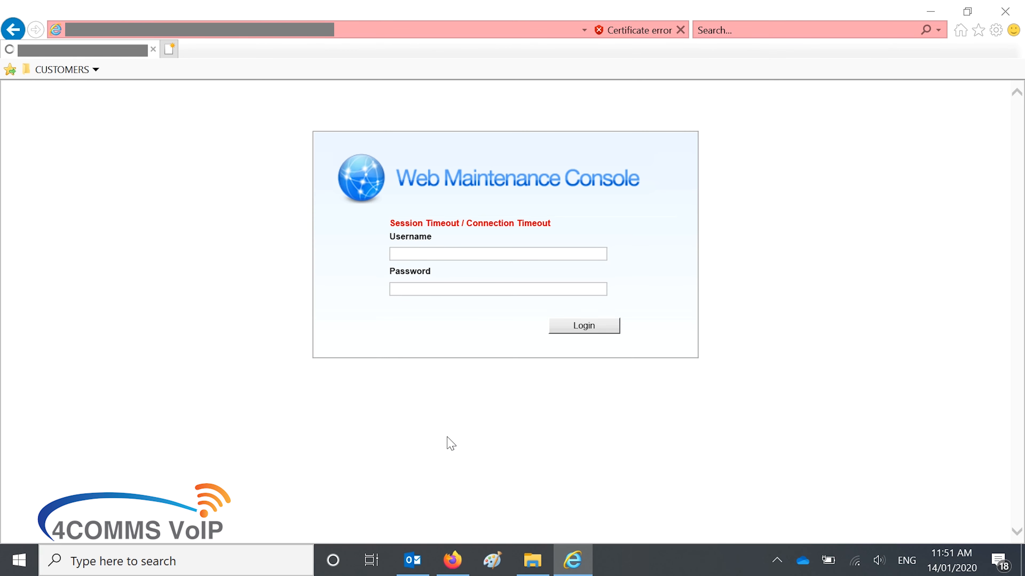
Navigate Maintenance > System Control > Program Update > Download Program File > Manual
click(584, 325)
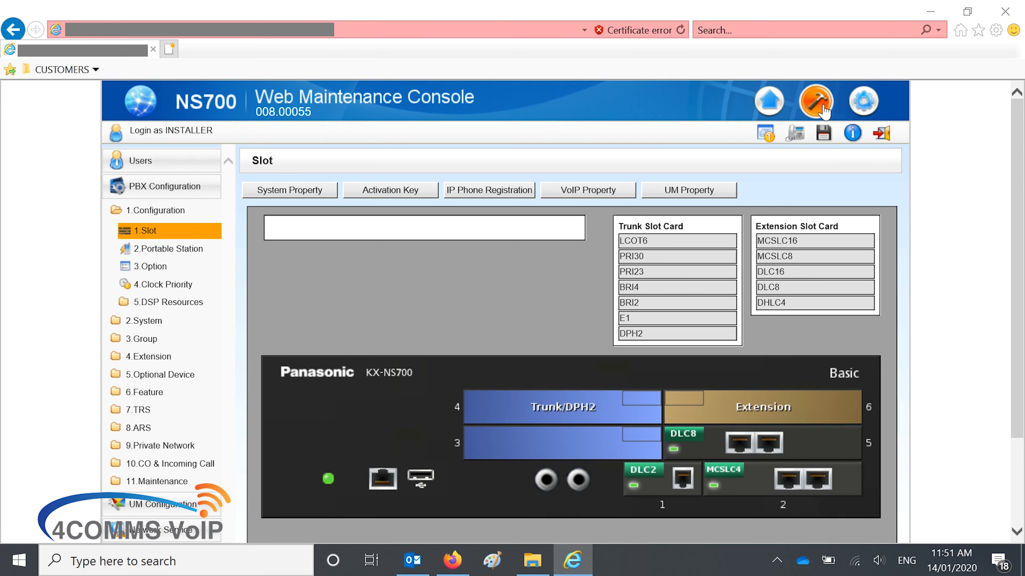
click(817, 100)
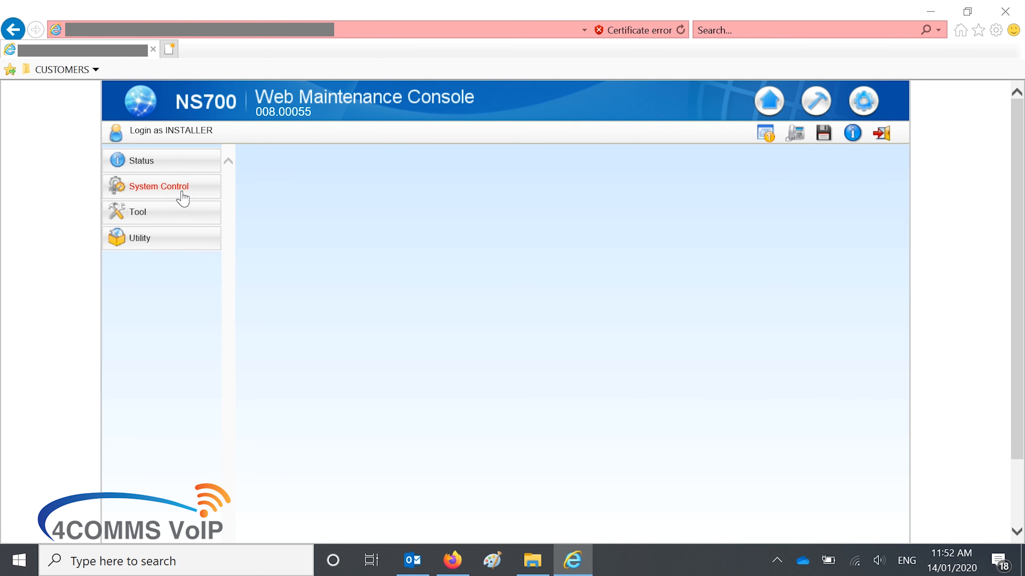
click(159, 187)
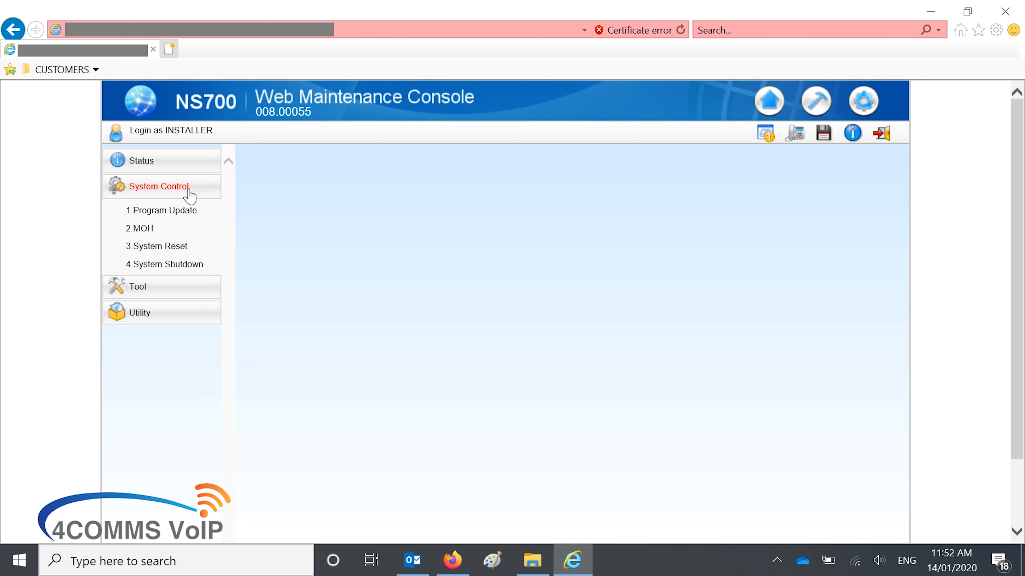
click(161, 211)
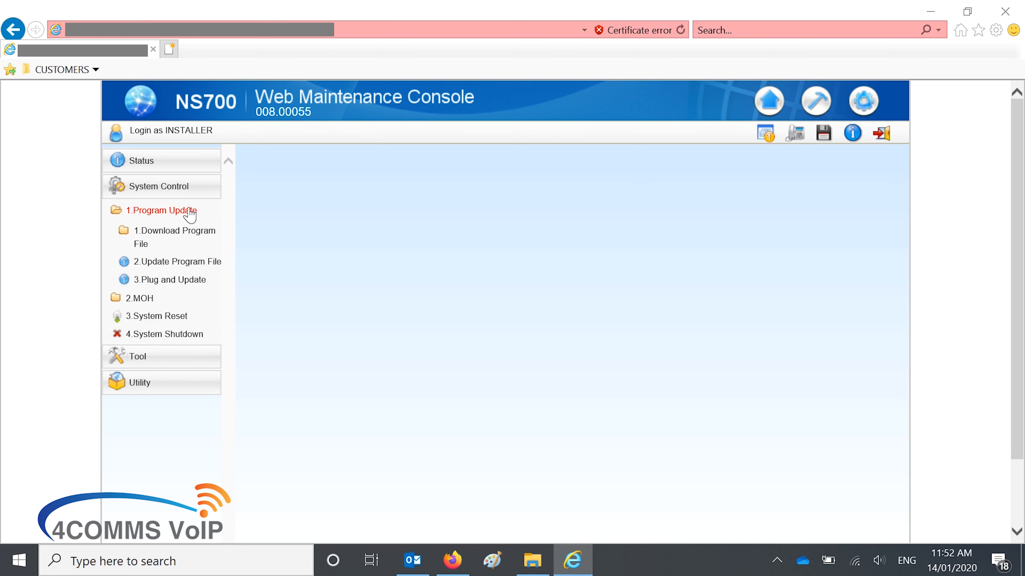
click(174, 231)
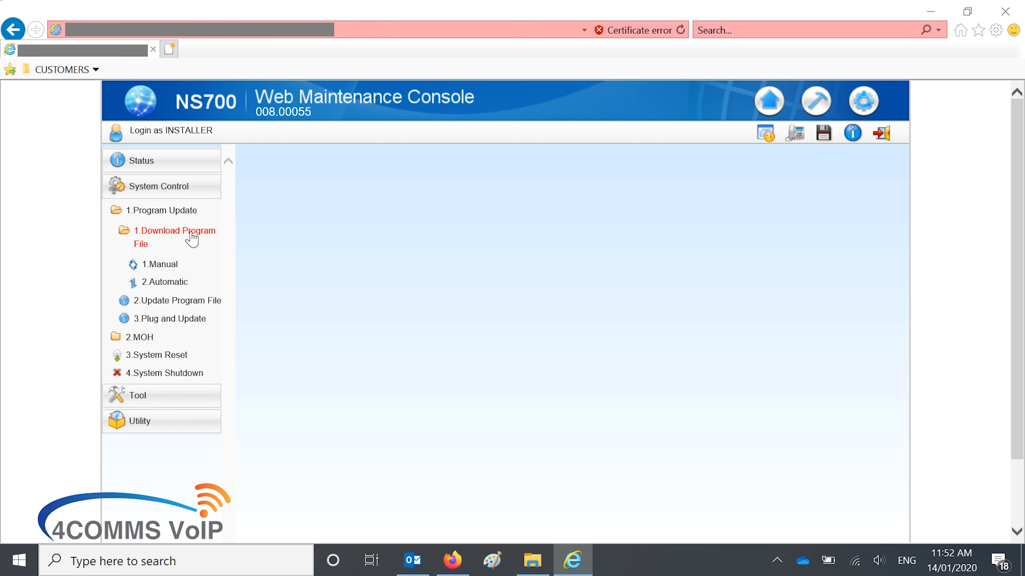
click(159, 264)
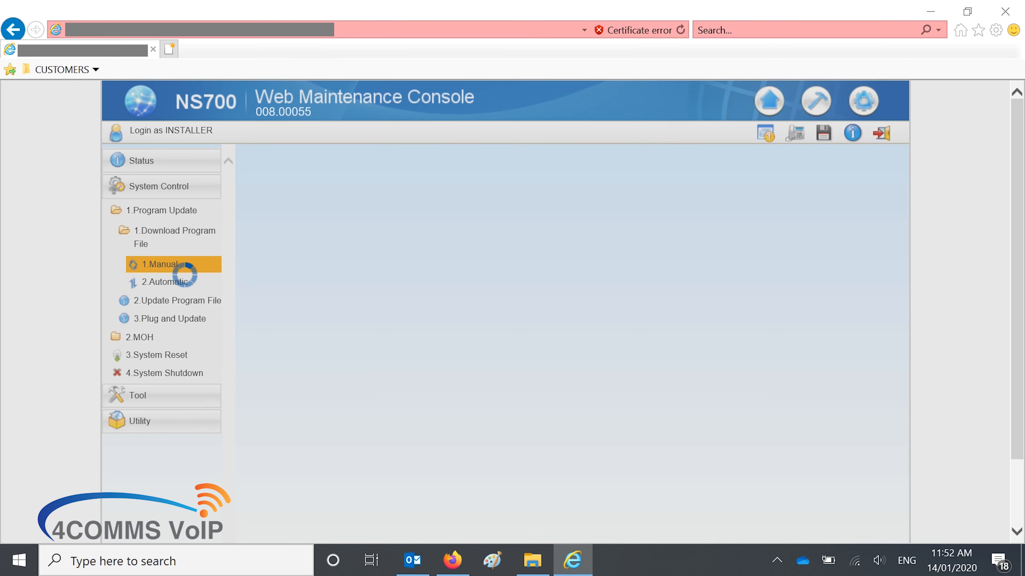
click(160, 264)
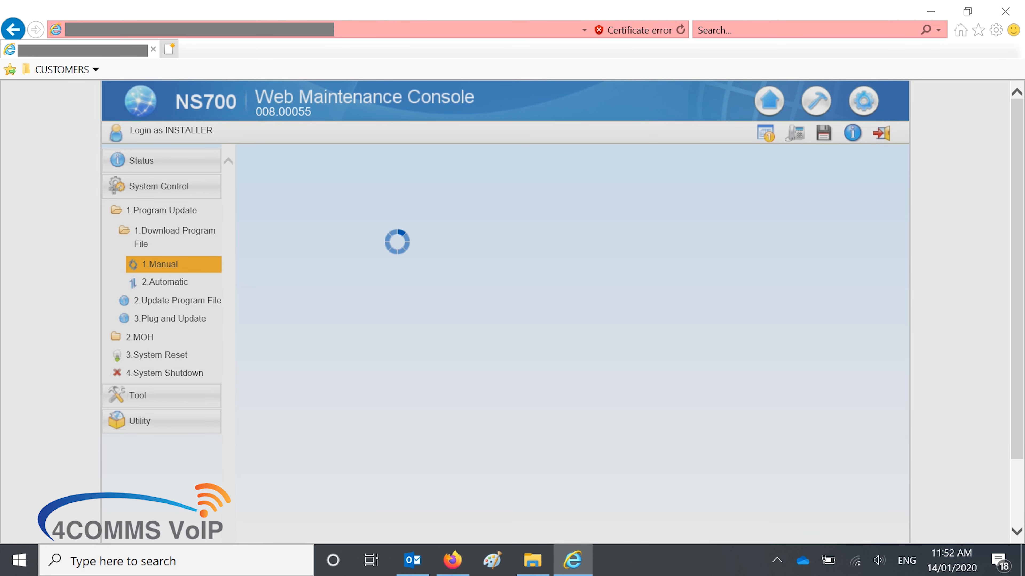
Browse the local PC and select the PFMPR_008_010_020 firmware file as the program file
click(160, 264)
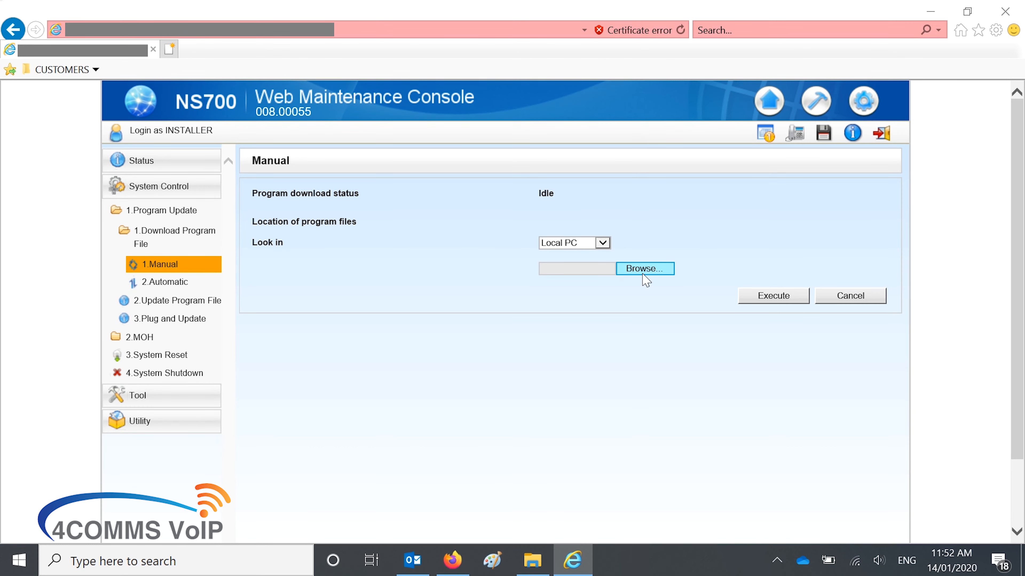
click(645, 269)
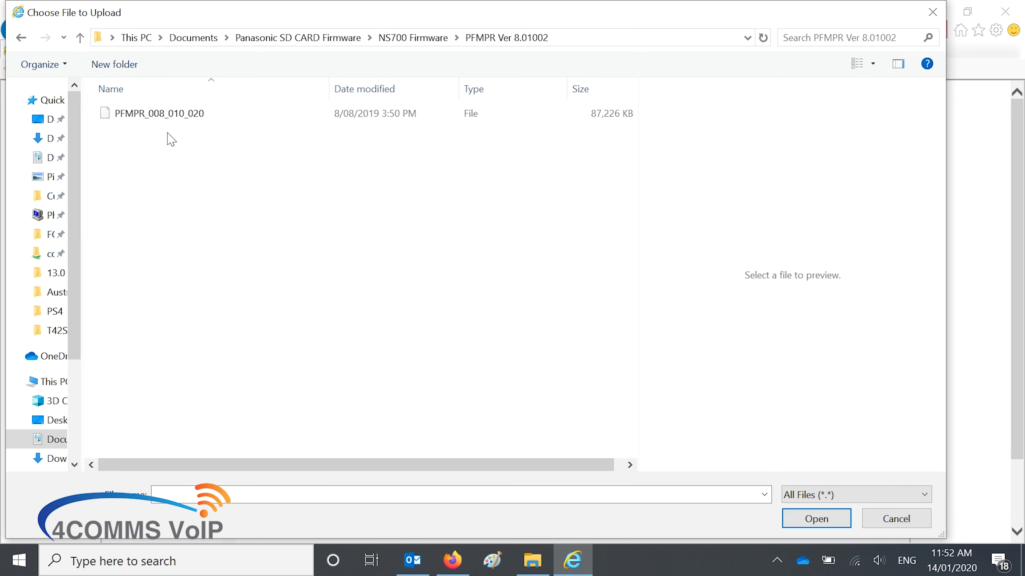
click(159, 113)
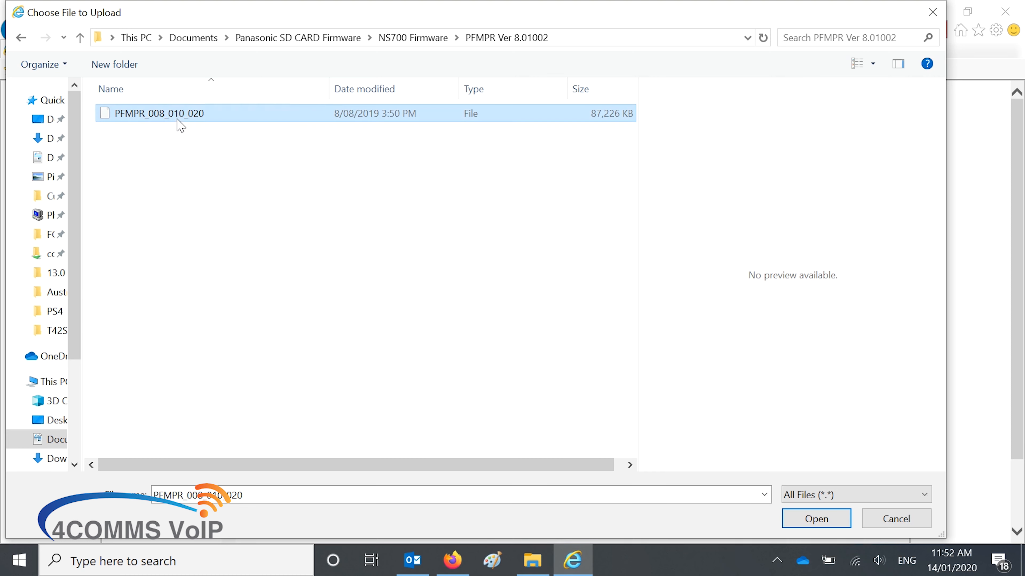
click(816, 519)
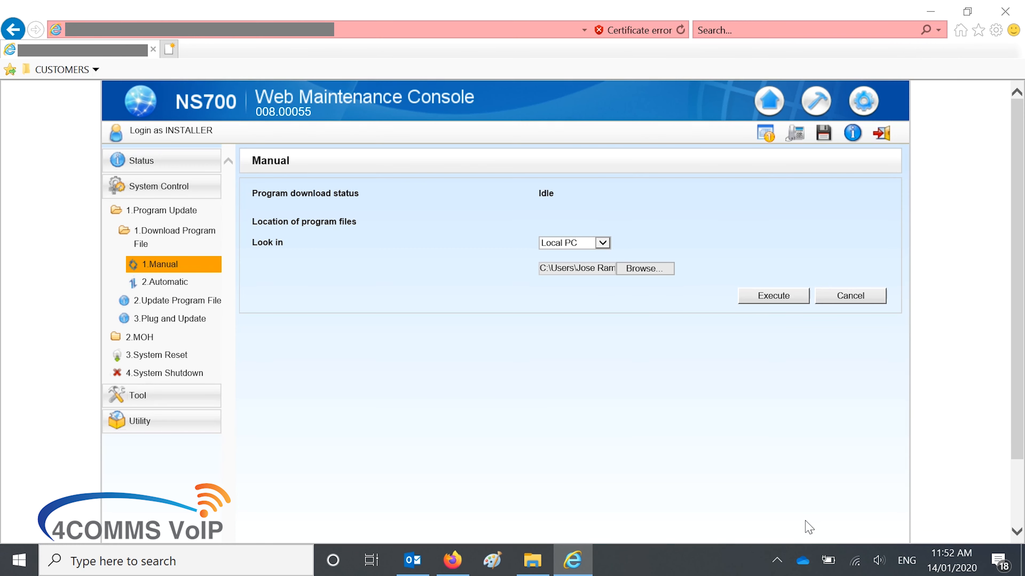
Execute the PFMPR_008_010_020 upload to the NS700 and acknowledge the Success dialog
click(773, 295)
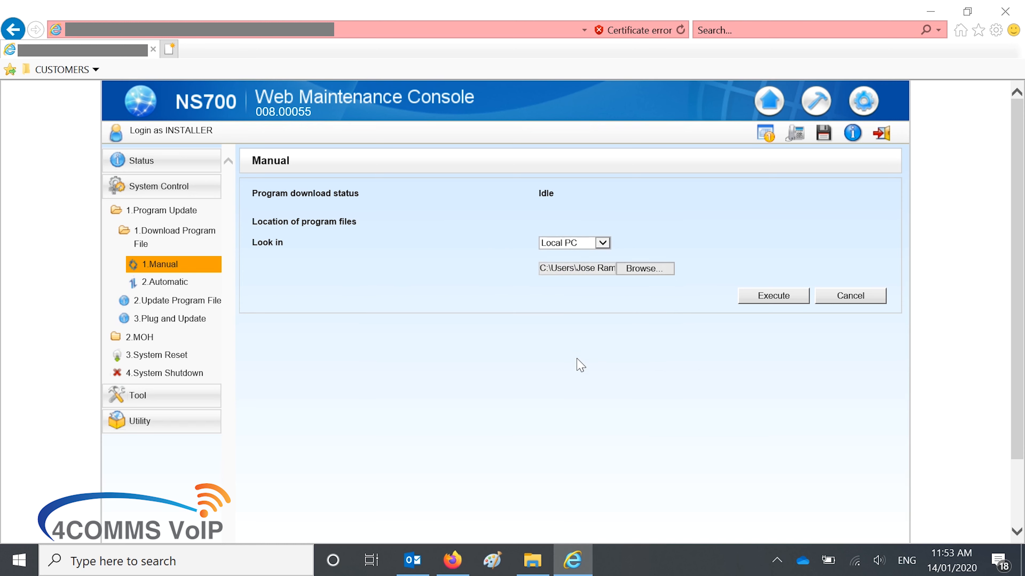
click(773, 296)
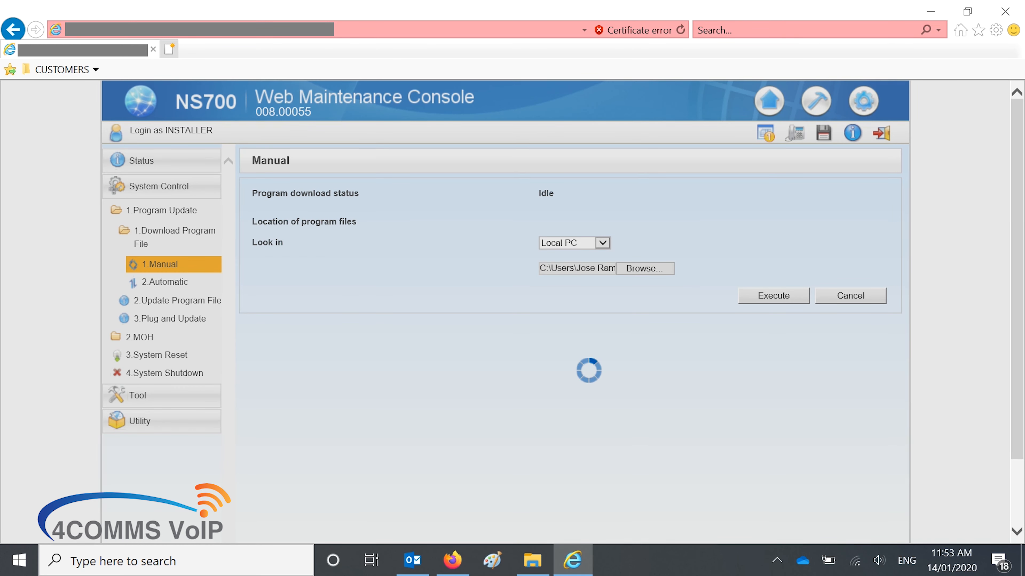
click(773, 296)
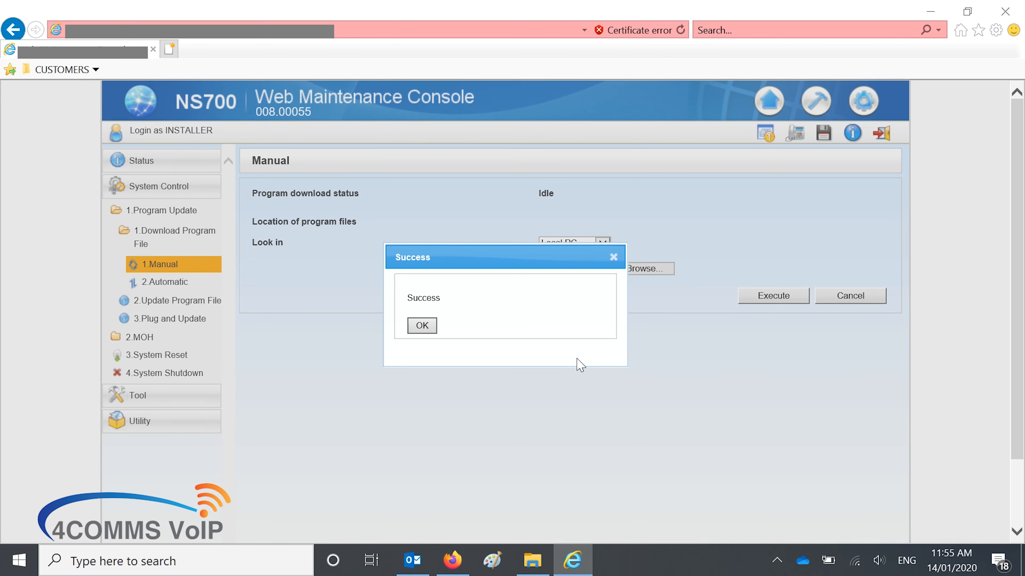
click(422, 325)
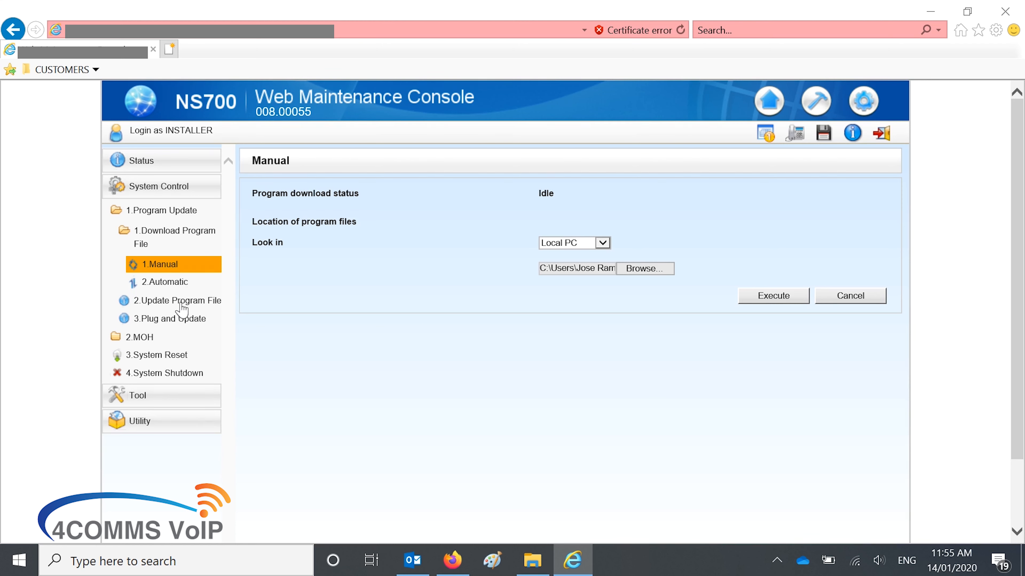
mouse_move(161, 311)
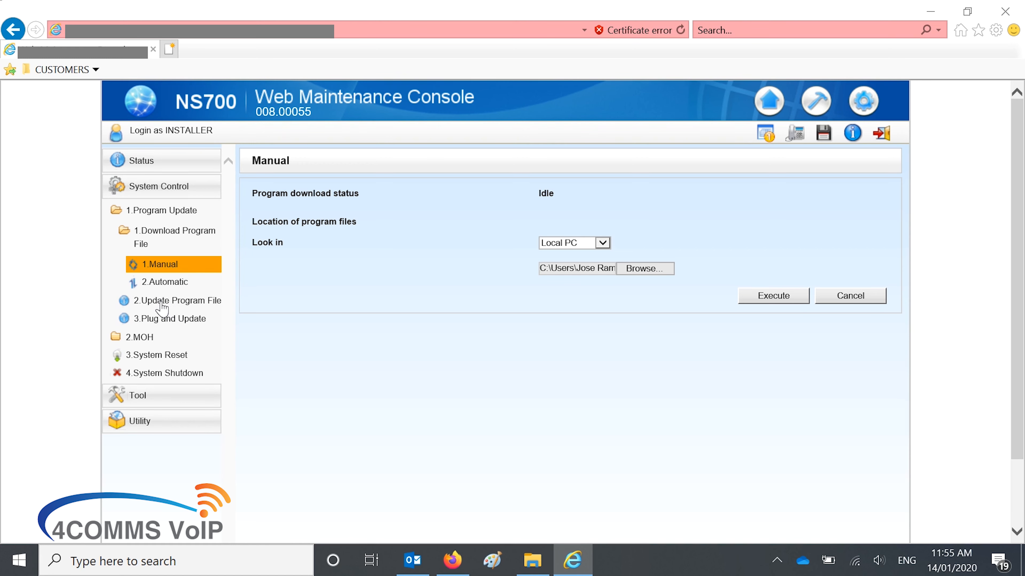
click(177, 300)
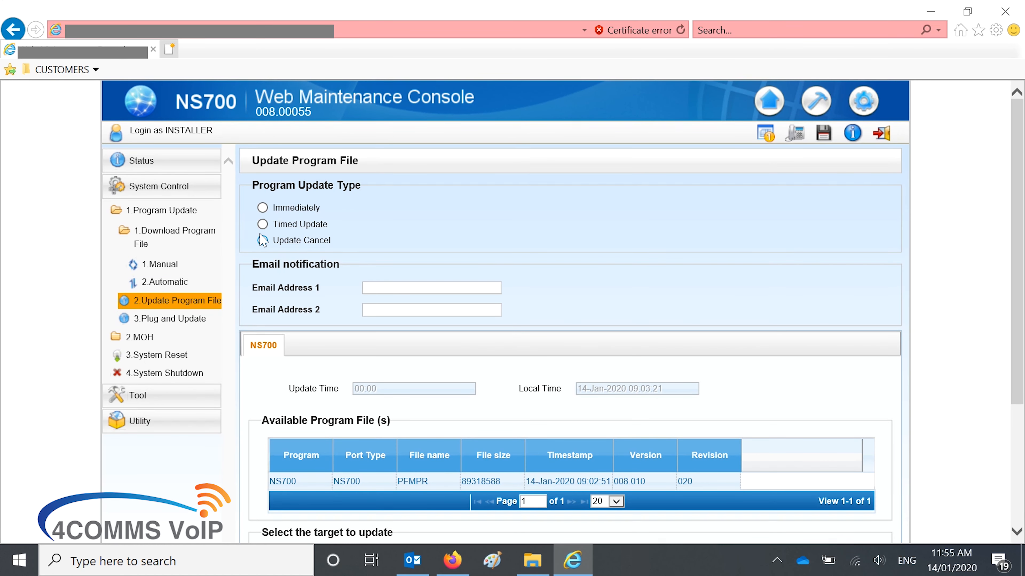
click(263, 225)
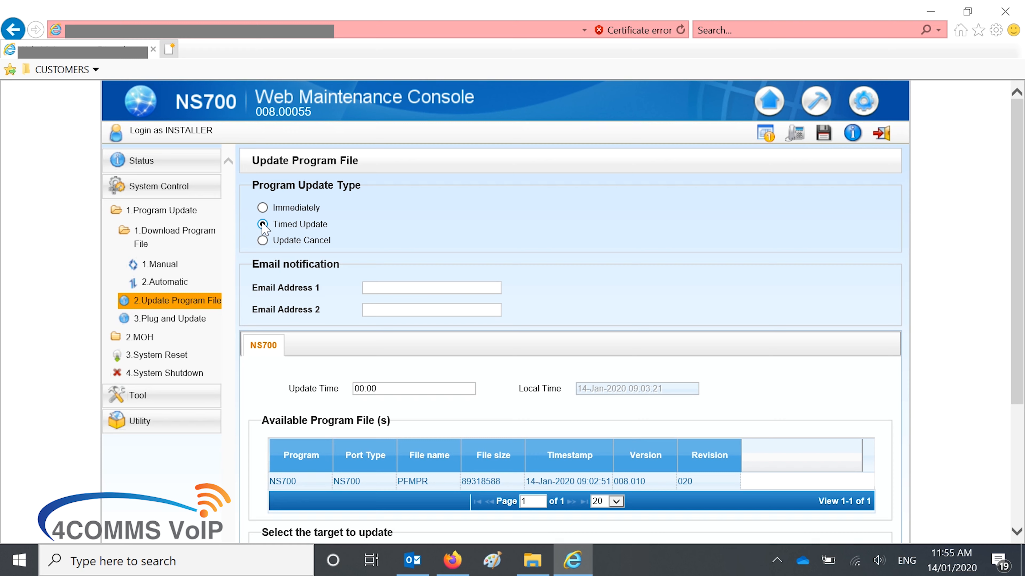
click(262, 224)
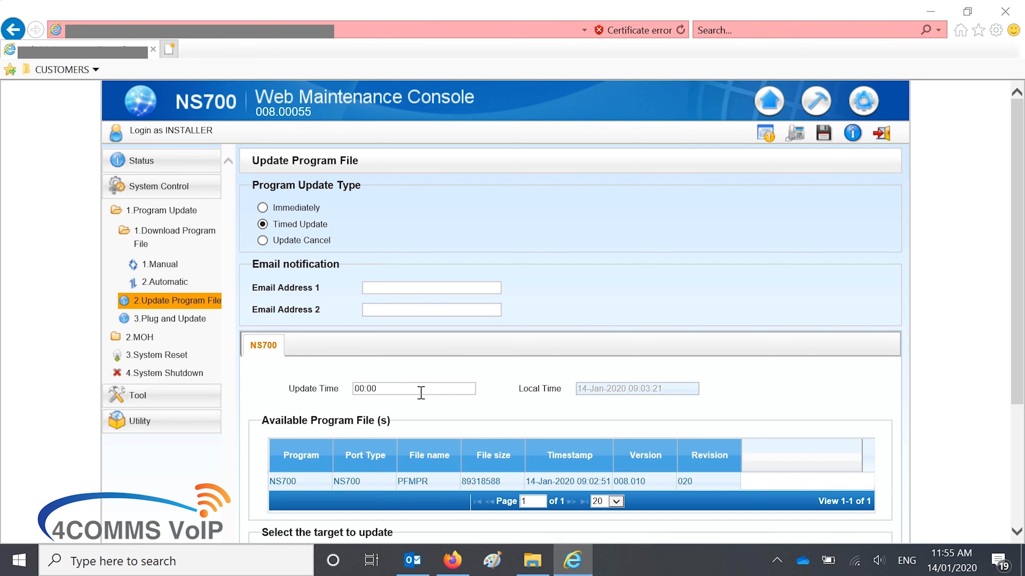
scroll(down, 3)
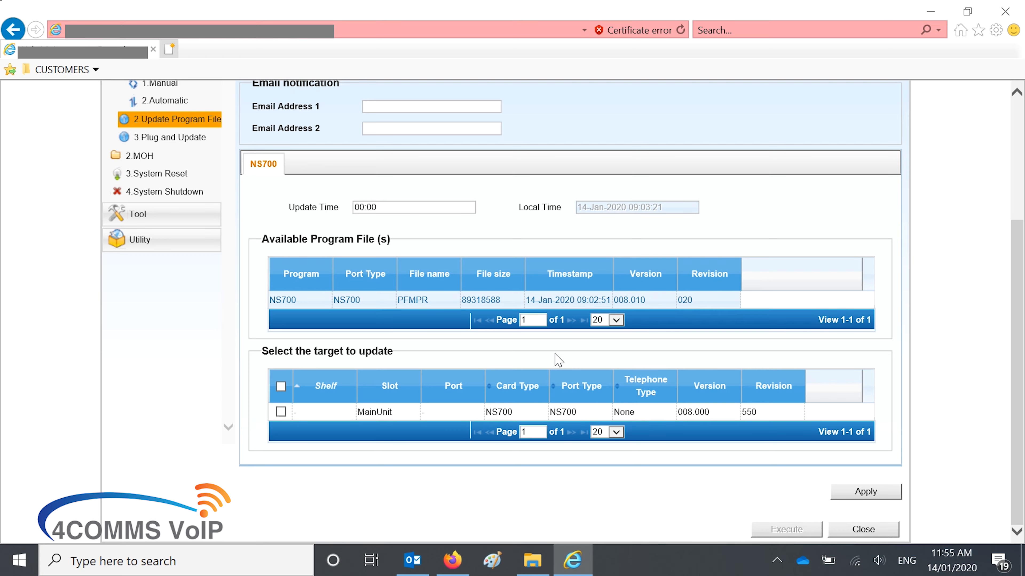
scroll(up, 3)
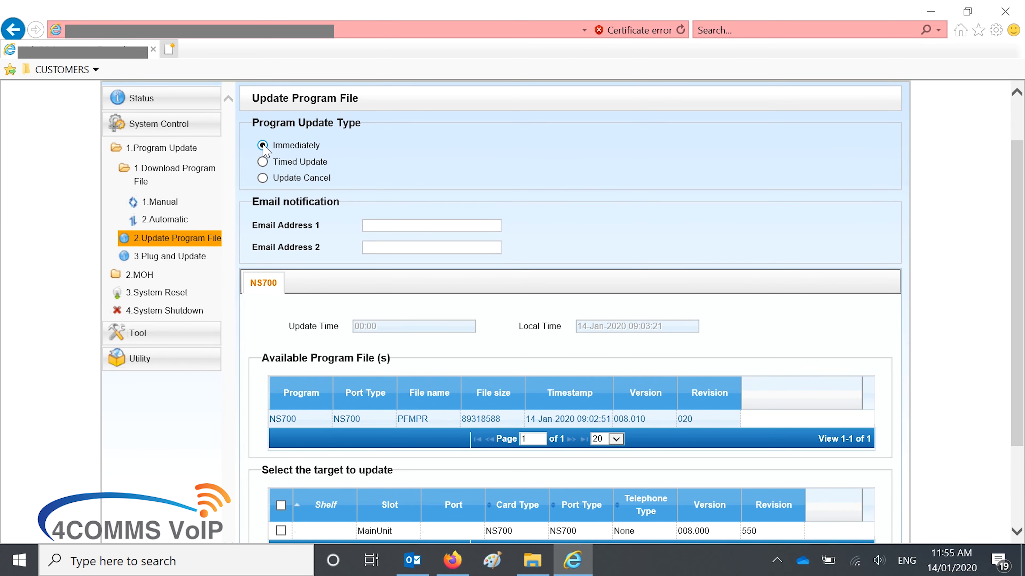
scroll(down, 3)
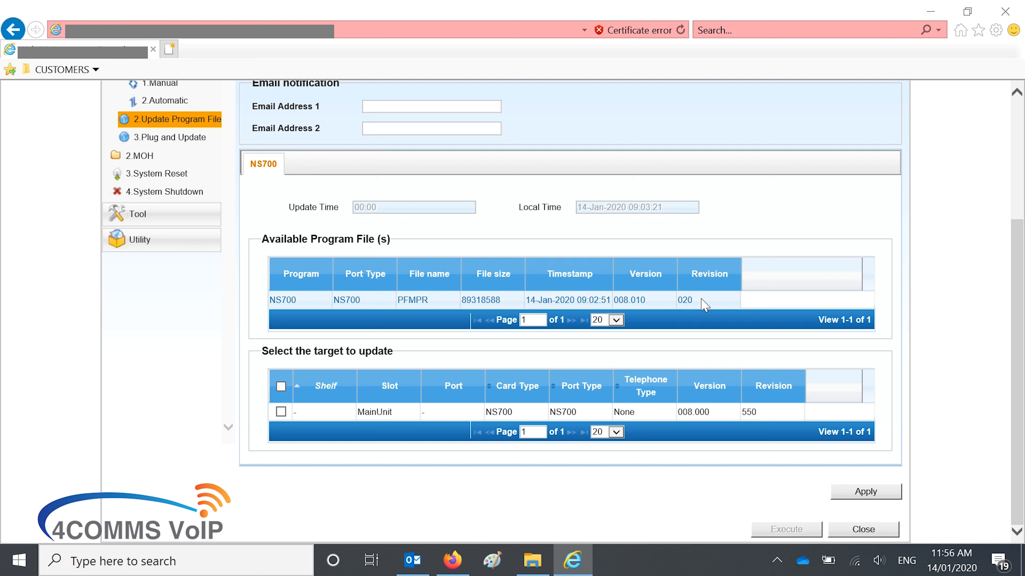
mouse_move(568, 317)
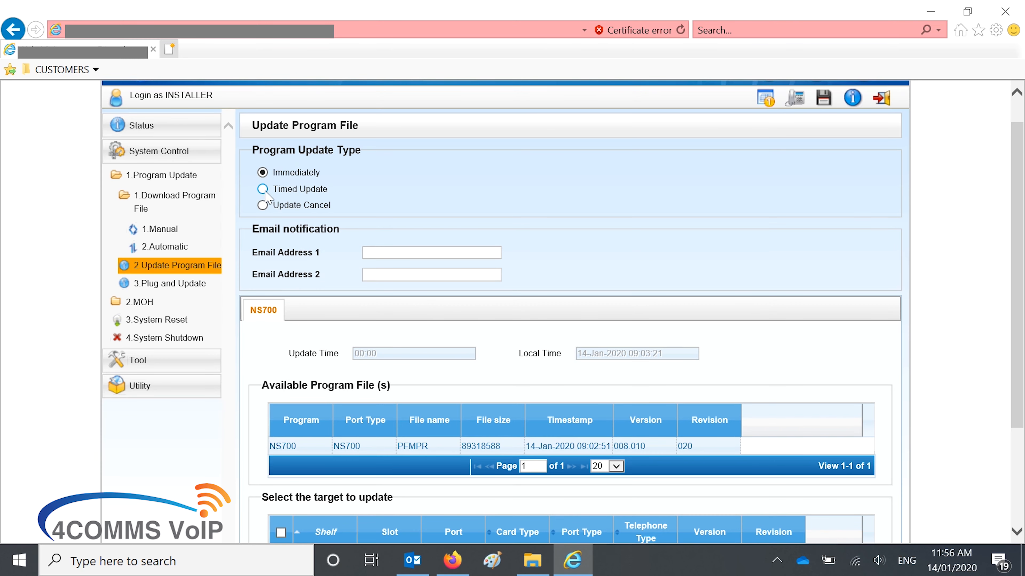
Schedule a Timed Update at 23:30 targeting MainUnit, accept the backup warning, and apply
click(262, 189)
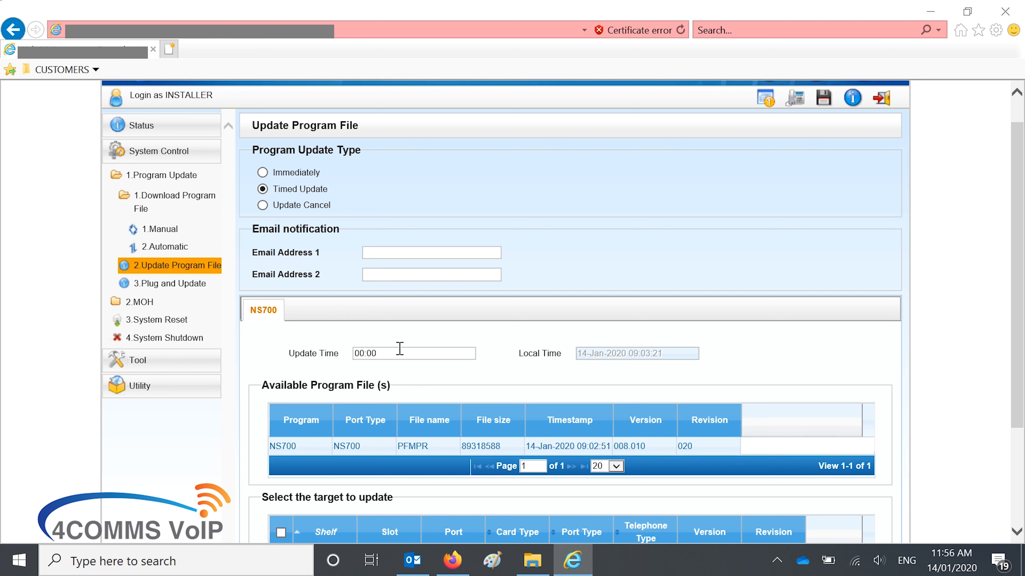
click(396, 353)
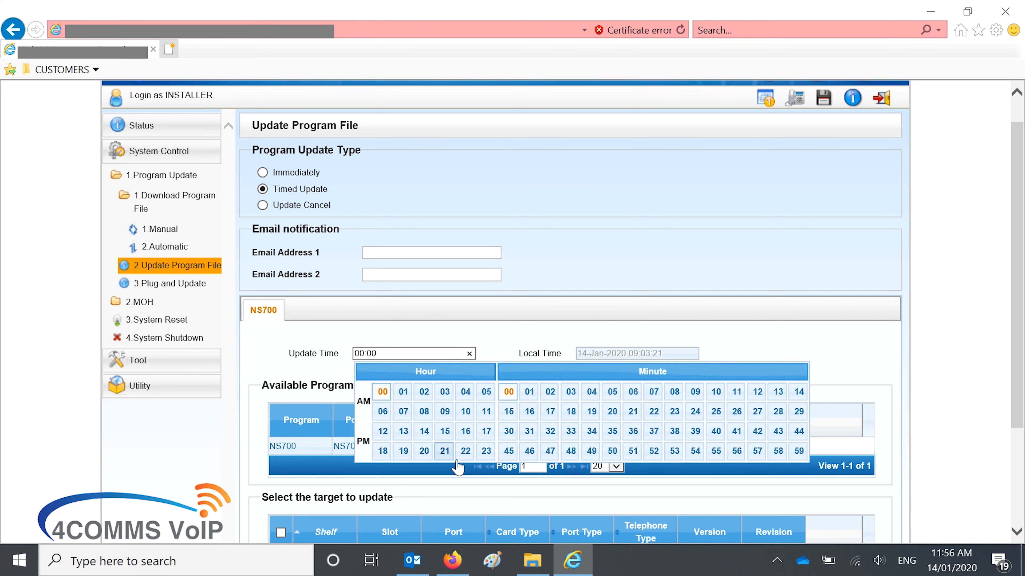
click(508, 432)
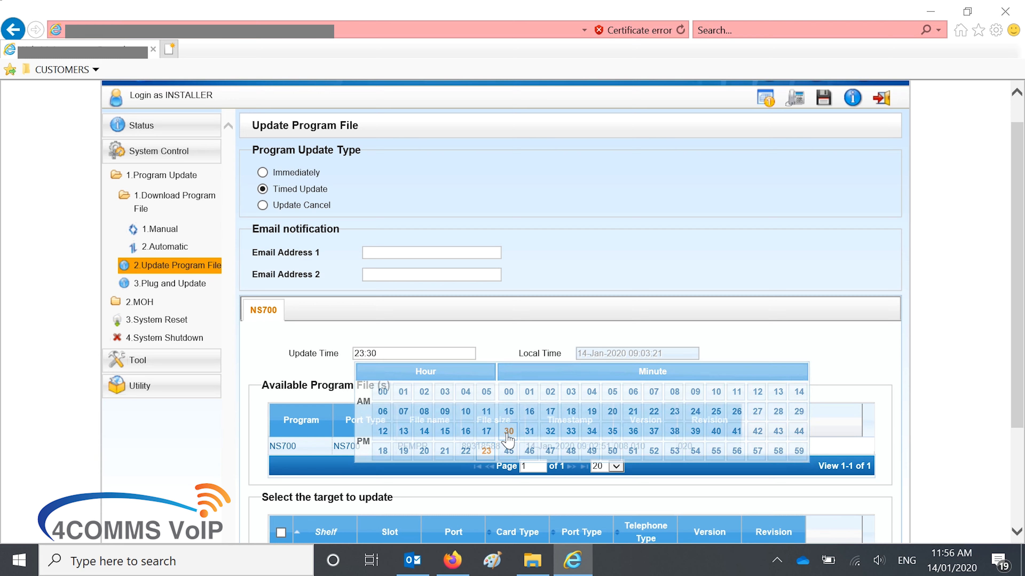
scroll(down, 3)
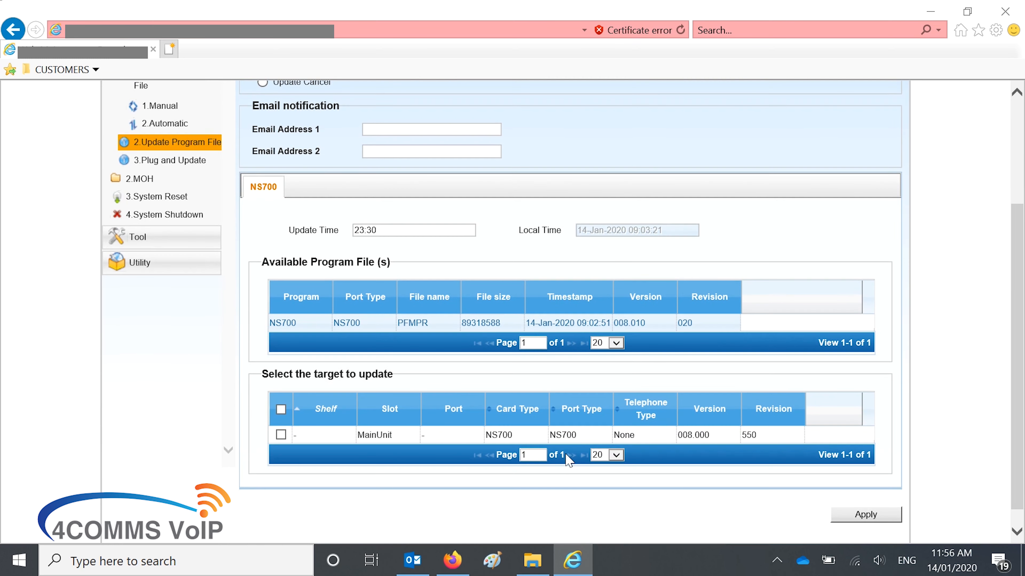
click(281, 435)
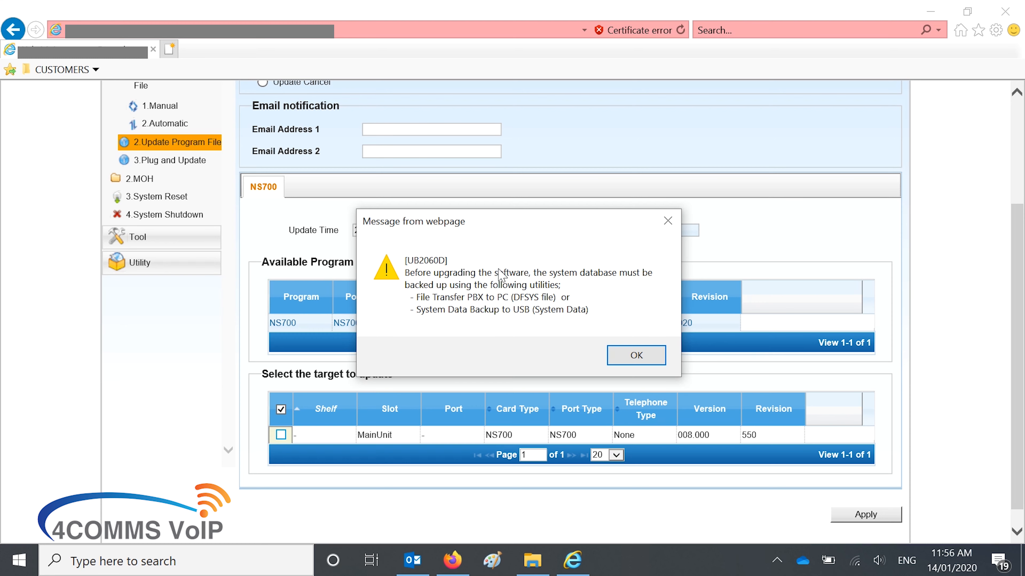
mouse_move(520, 399)
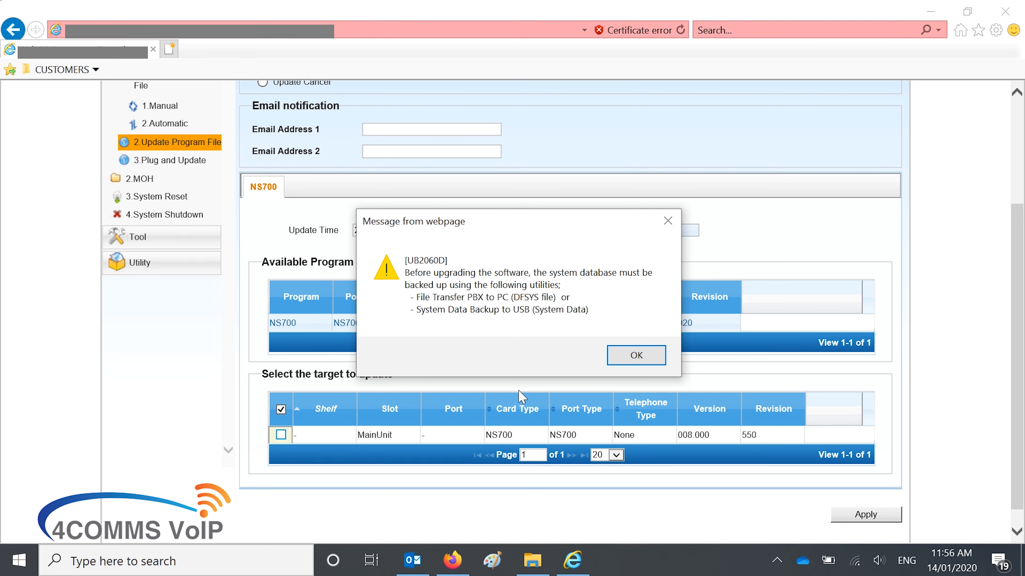
click(636, 355)
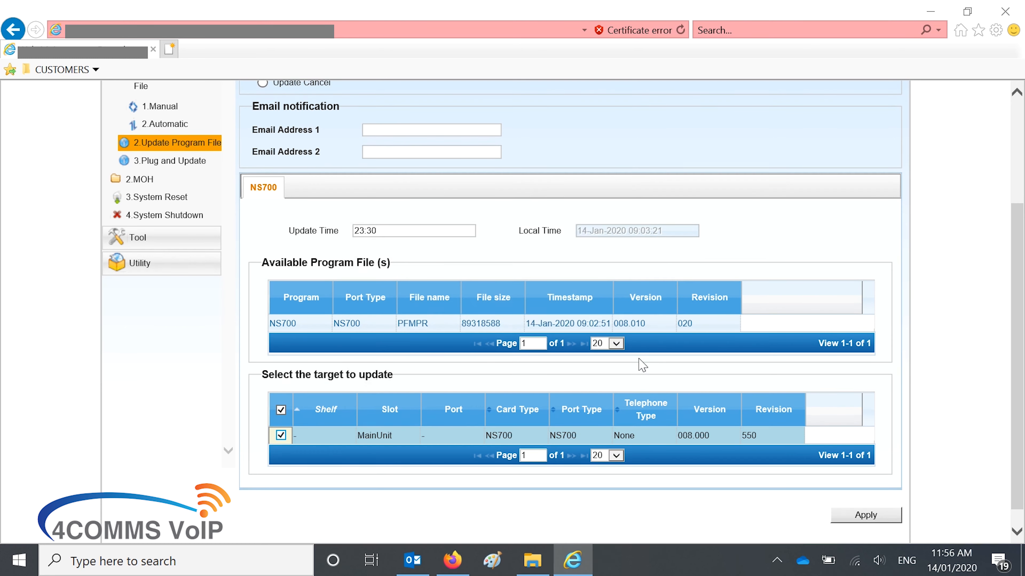
click(866, 514)
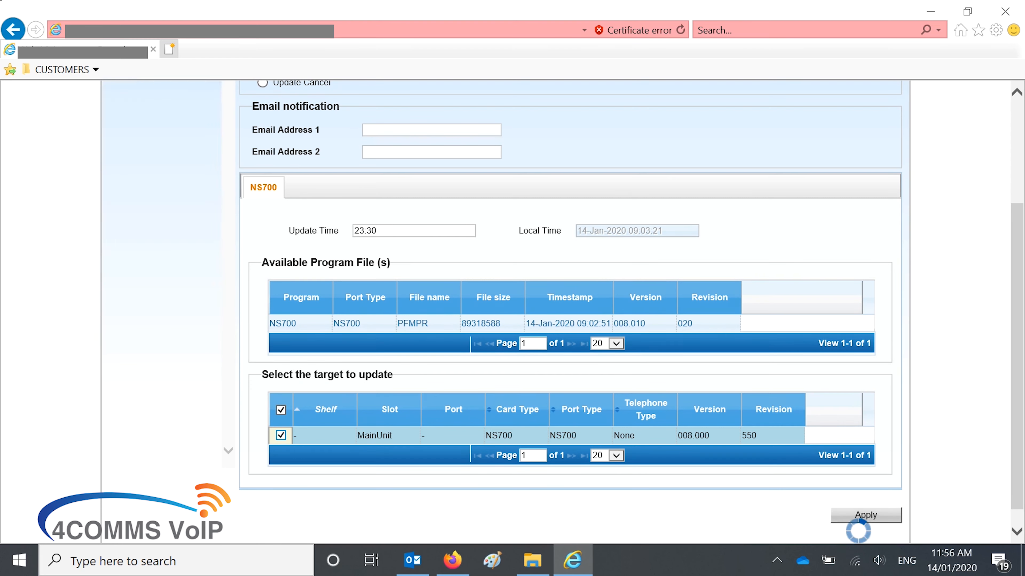
click(865, 515)
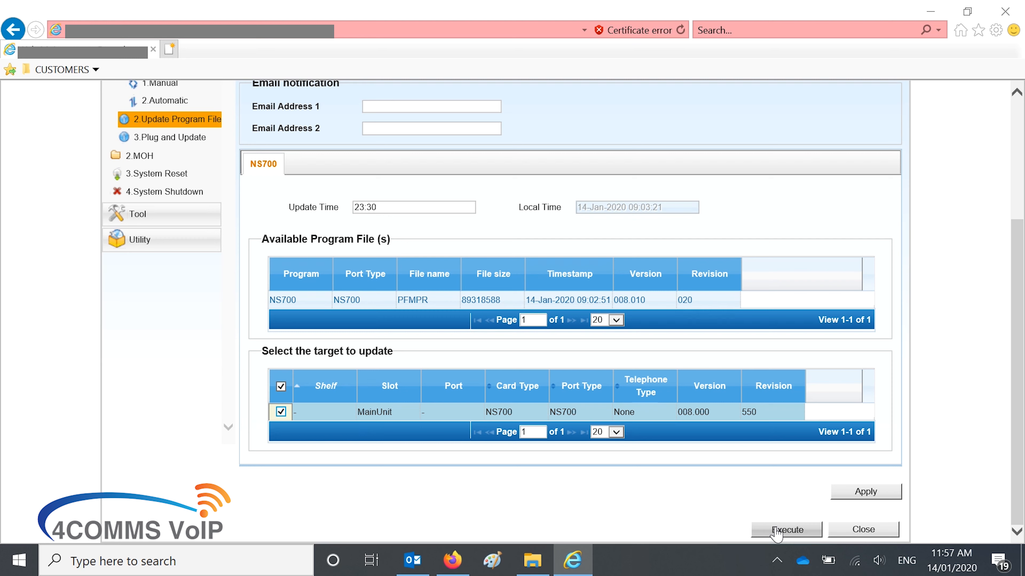
Execute the program update and confirm it so the 23:30 timed update is accepted
click(786, 529)
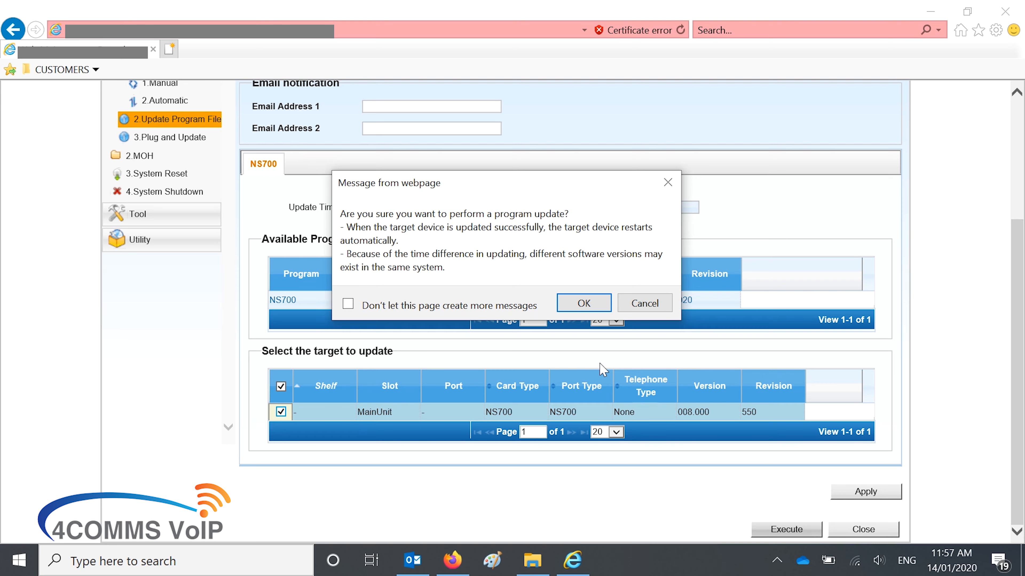
click(584, 302)
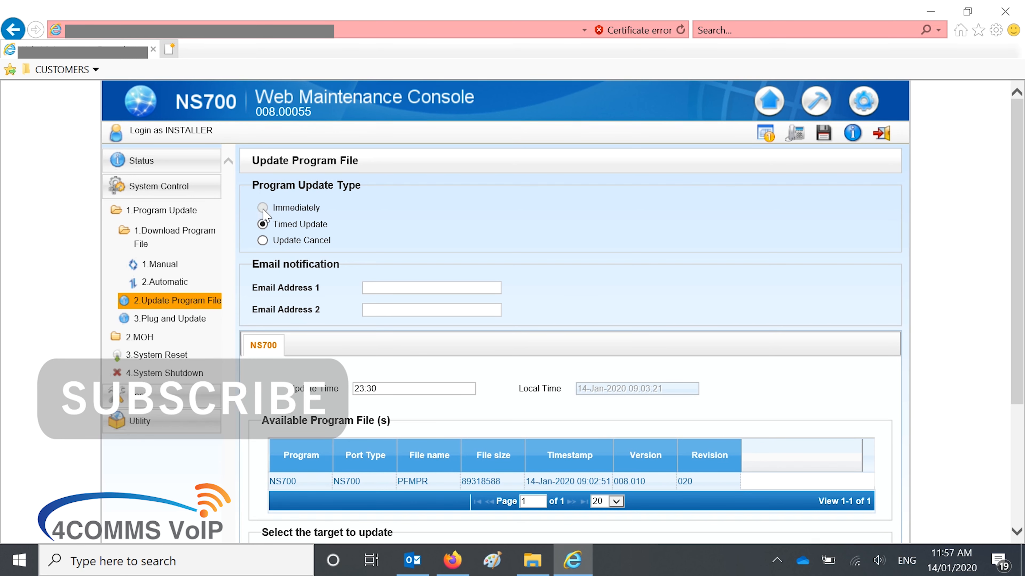
click(262, 224)
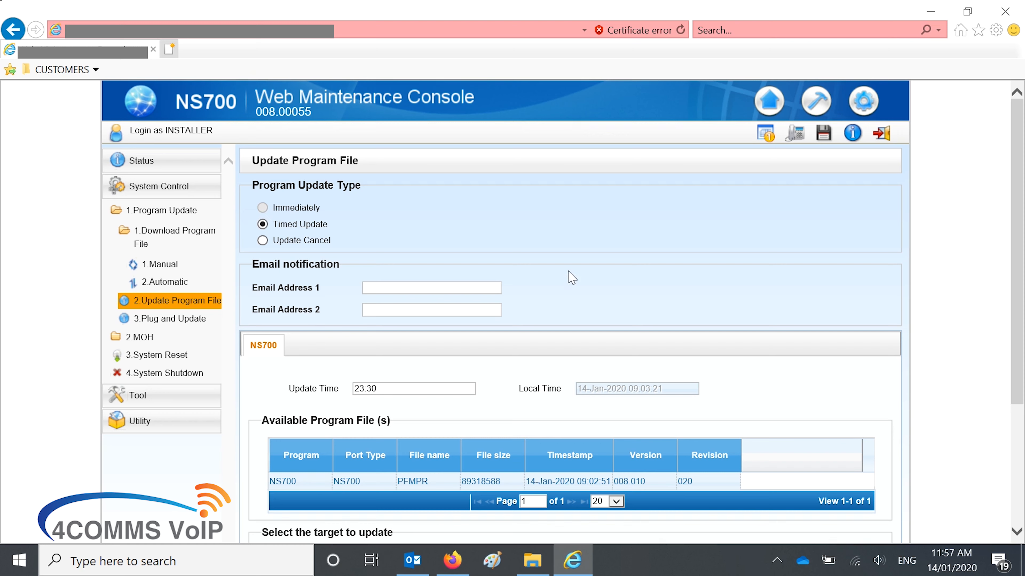
mouse_move(823, 134)
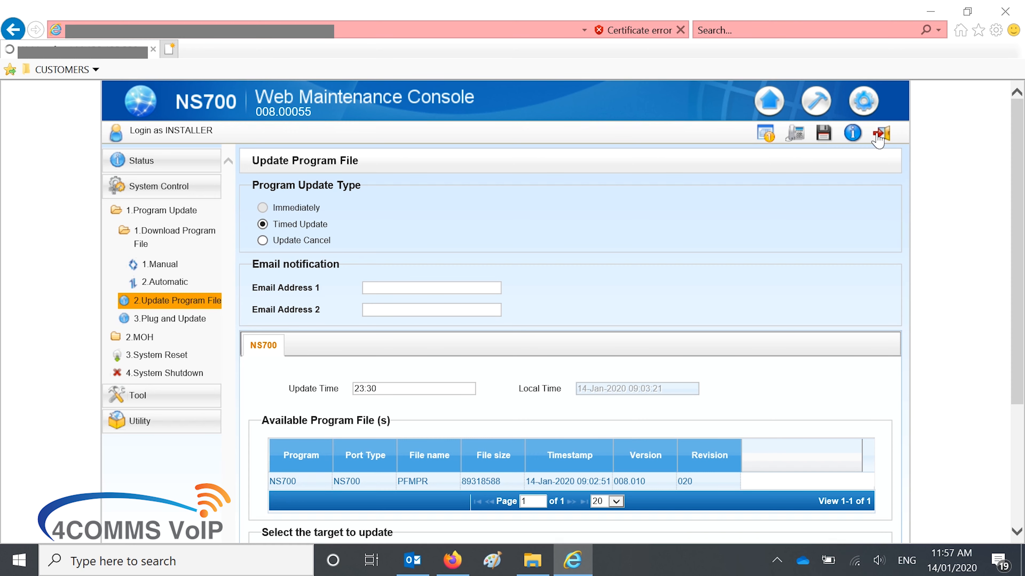
Log out, then log back in as INSTALLER to see firmware version 008.01002
click(881, 133)
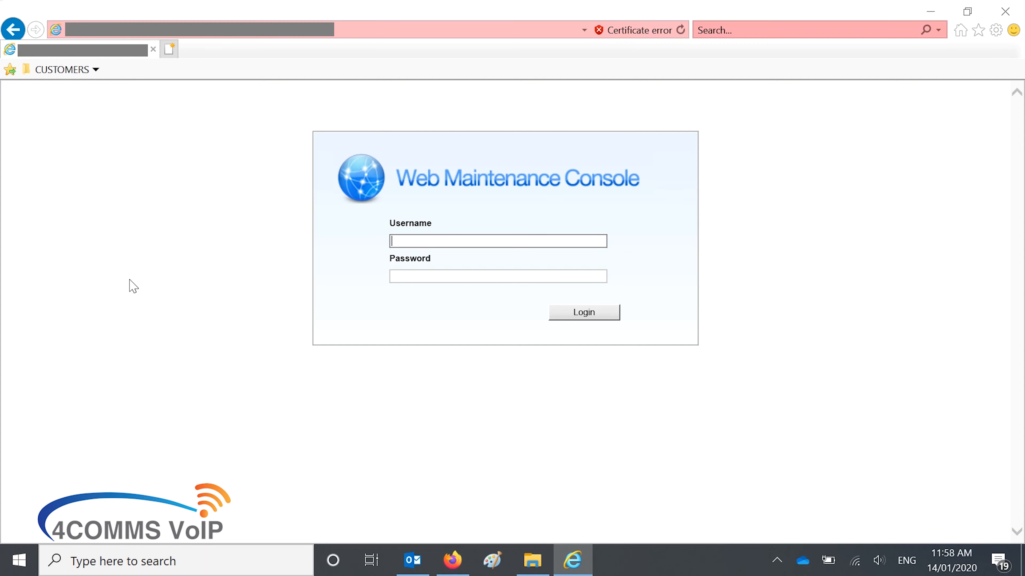
text(INSTALLER)
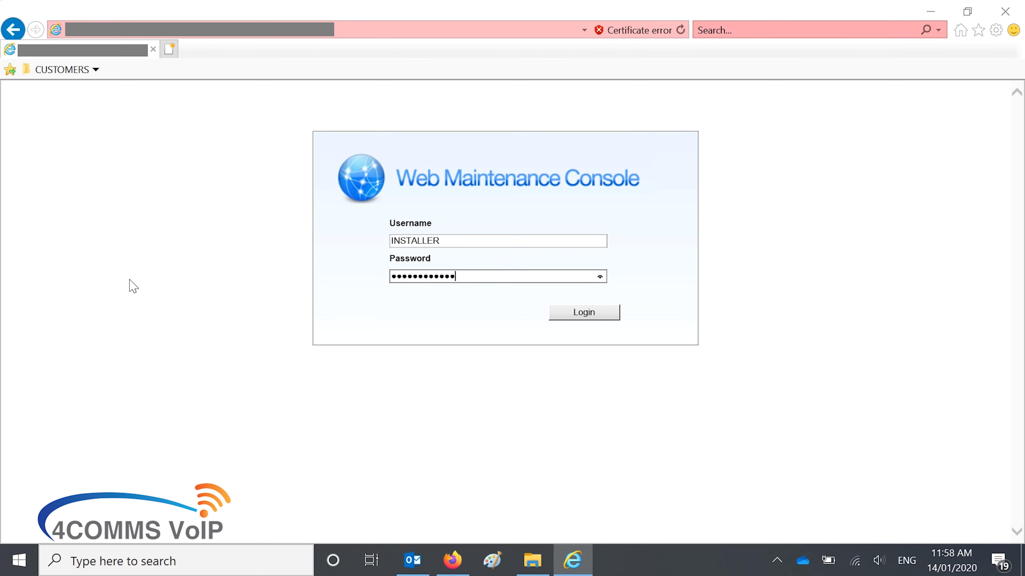
click(584, 312)
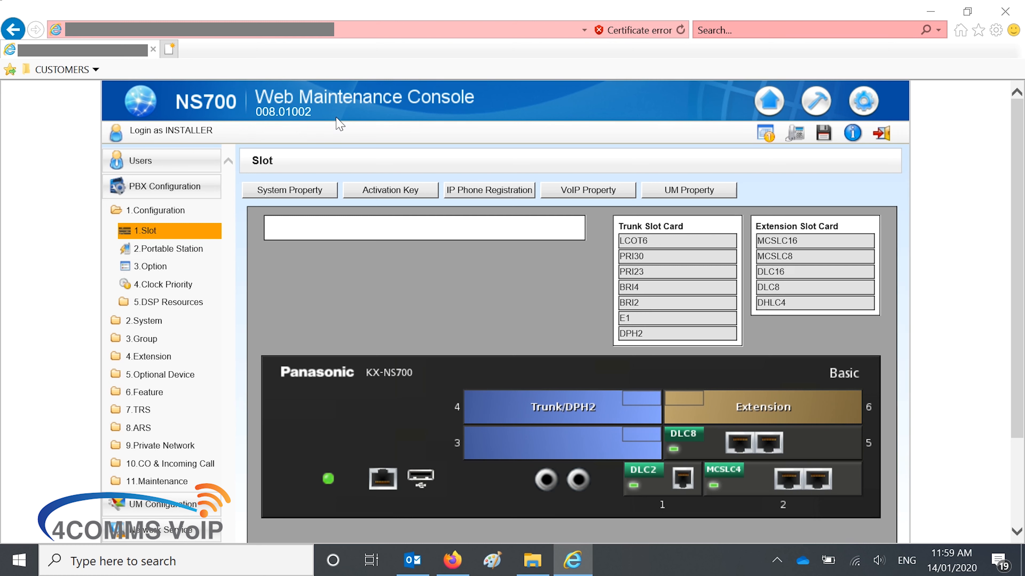
mouse_move(881, 136)
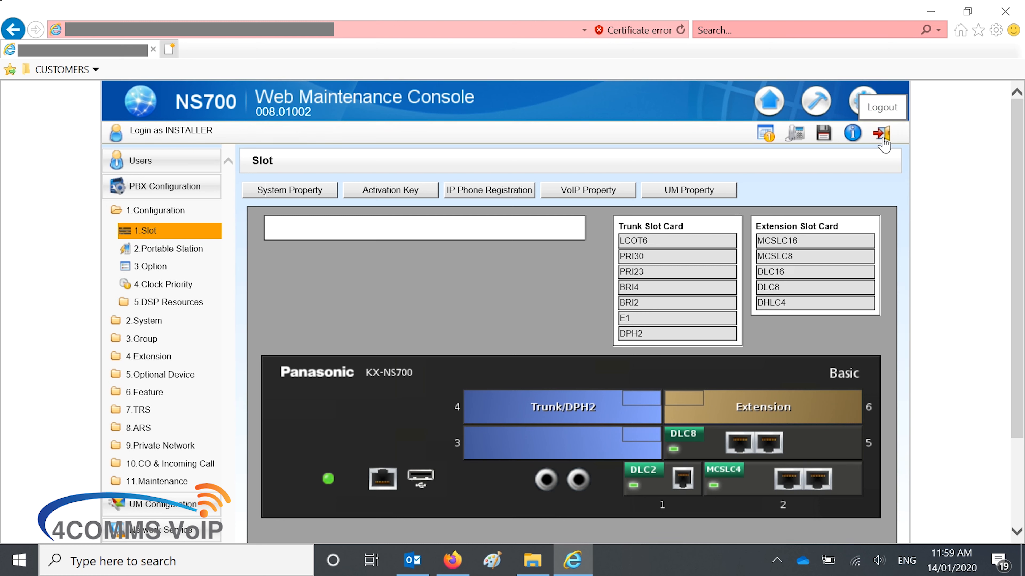
Log out of the console, leaving the successful logout message on the login page
click(880, 133)
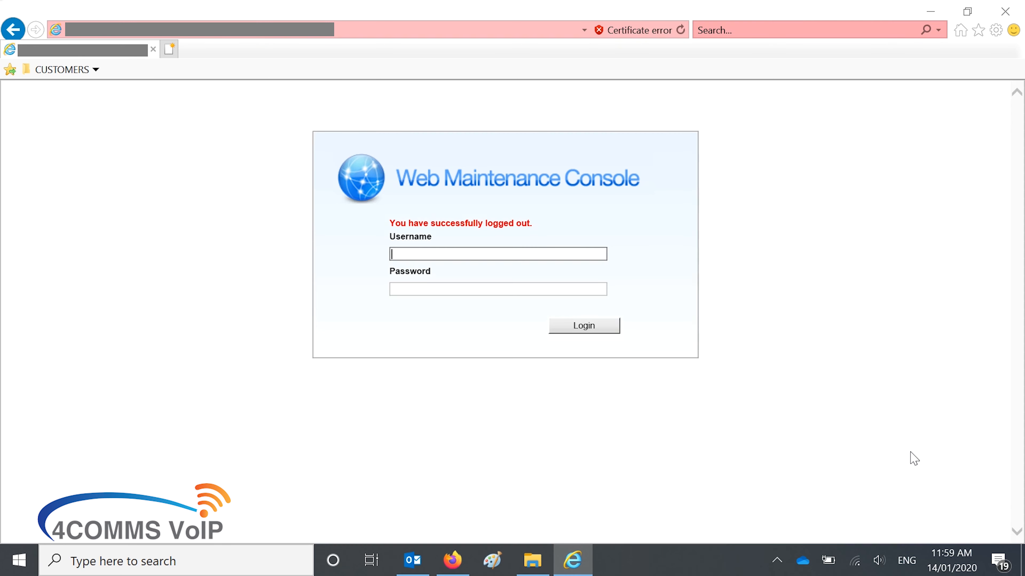